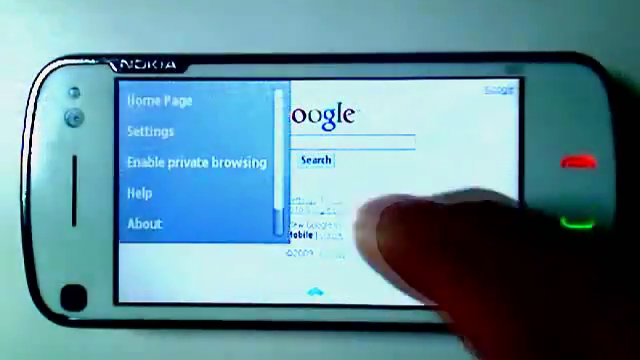
# In Settings > General, toggle Flash to Disabled and then back to Enabled
pyautogui.click(158, 132)
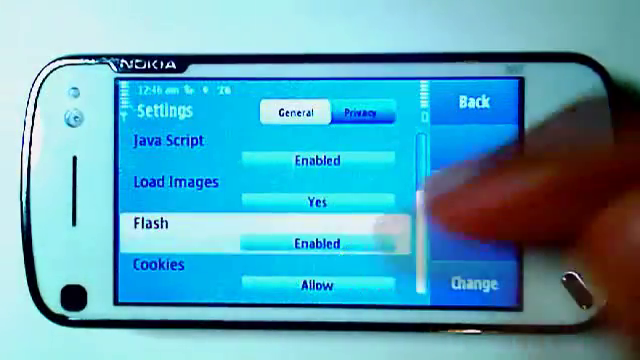
pyautogui.click(312, 244)
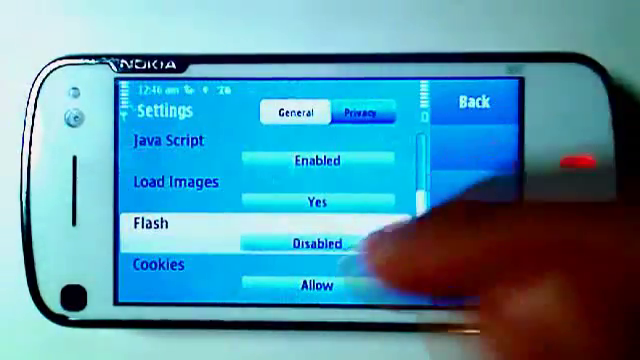
pyautogui.click(310, 244)
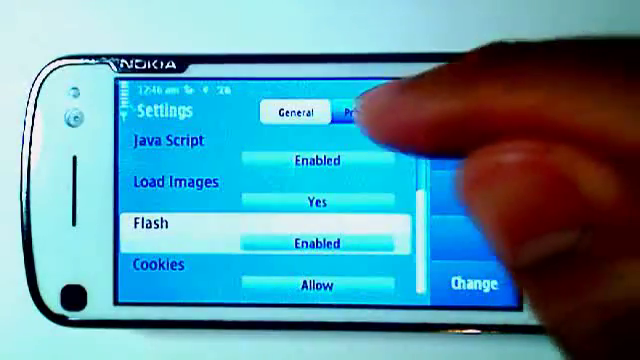